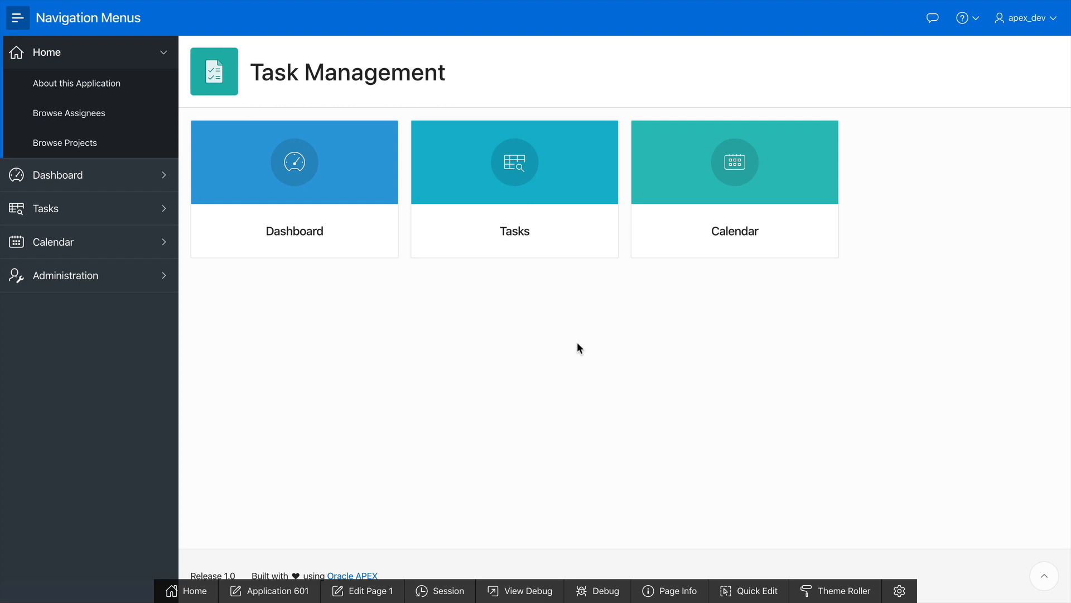
{"action": "mouse_move", "coordinate": [239, 320]}
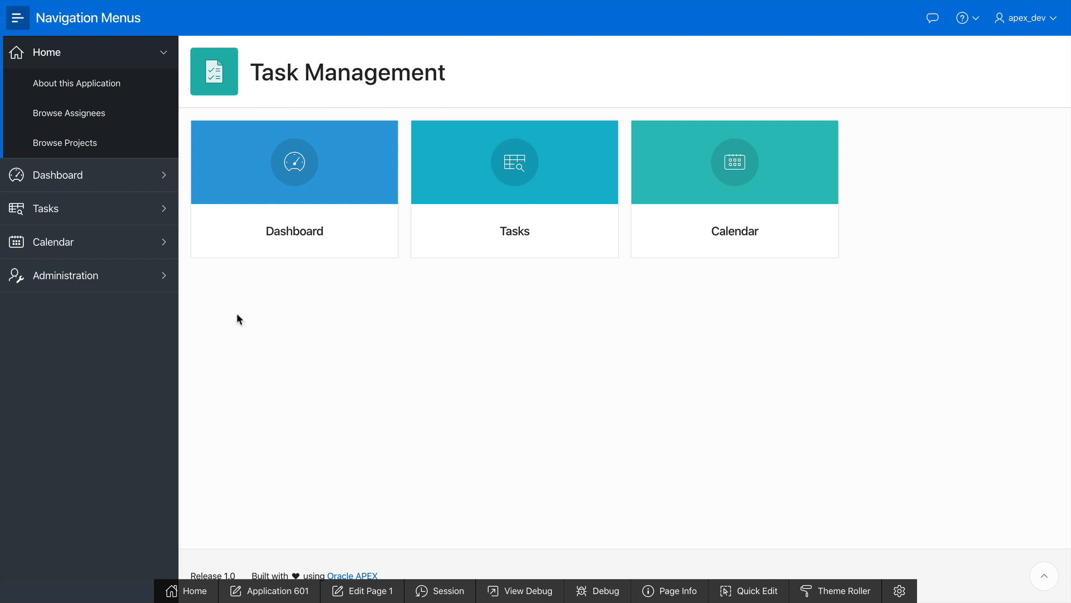
- Toggle the side menu, go to the Dashboard page and expand the Tasks node
{"action": "left_click", "coordinate": [17, 18]}
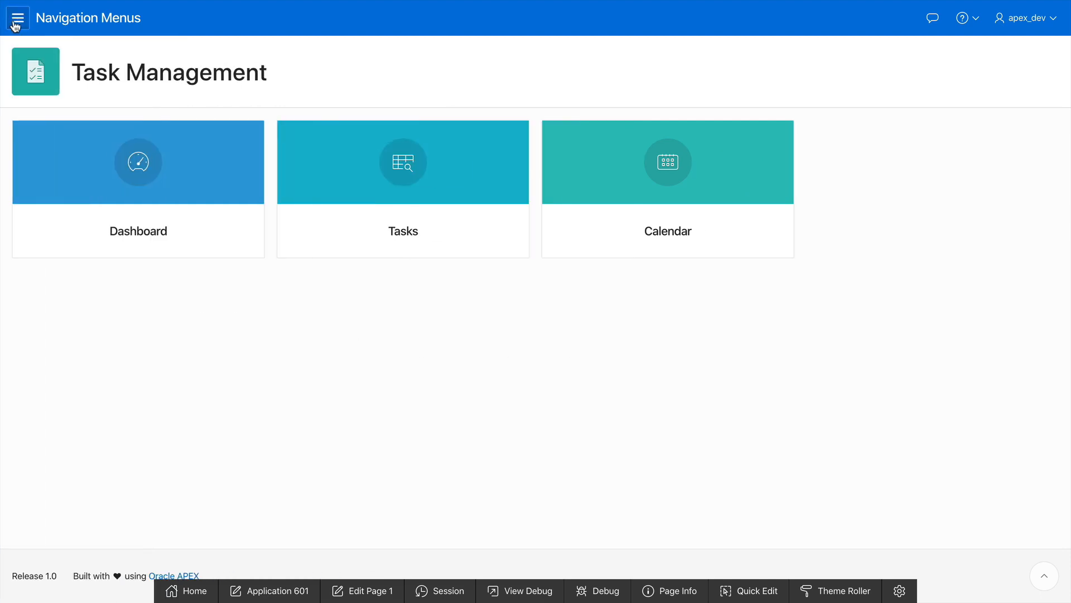
{"action": "left_click", "coordinate": [17, 18]}
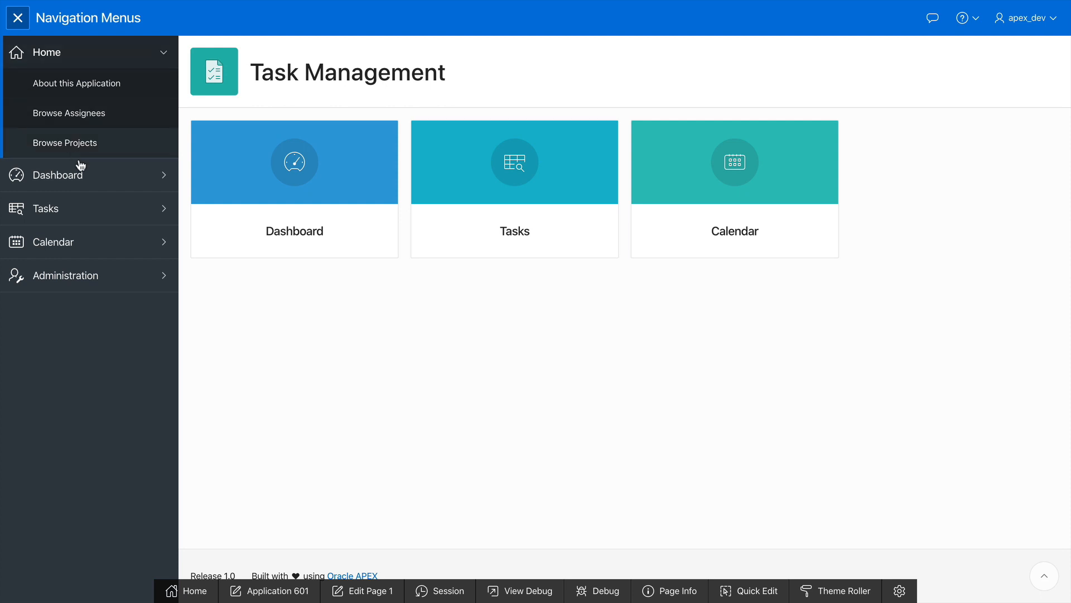
{"action": "left_click", "coordinate": [58, 174]}
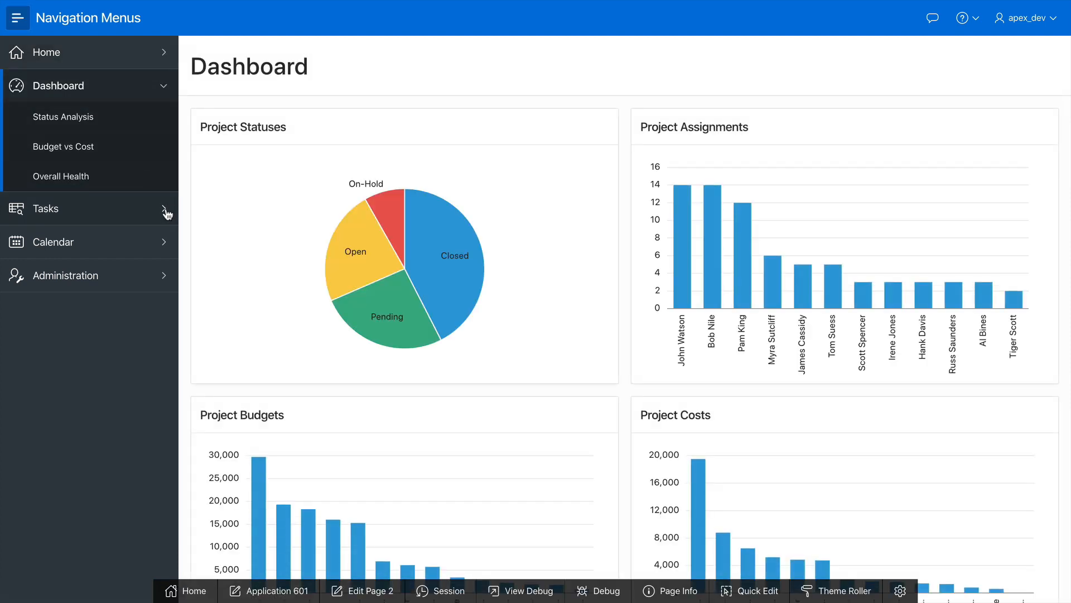
{"action": "left_click", "coordinate": [46, 208]}
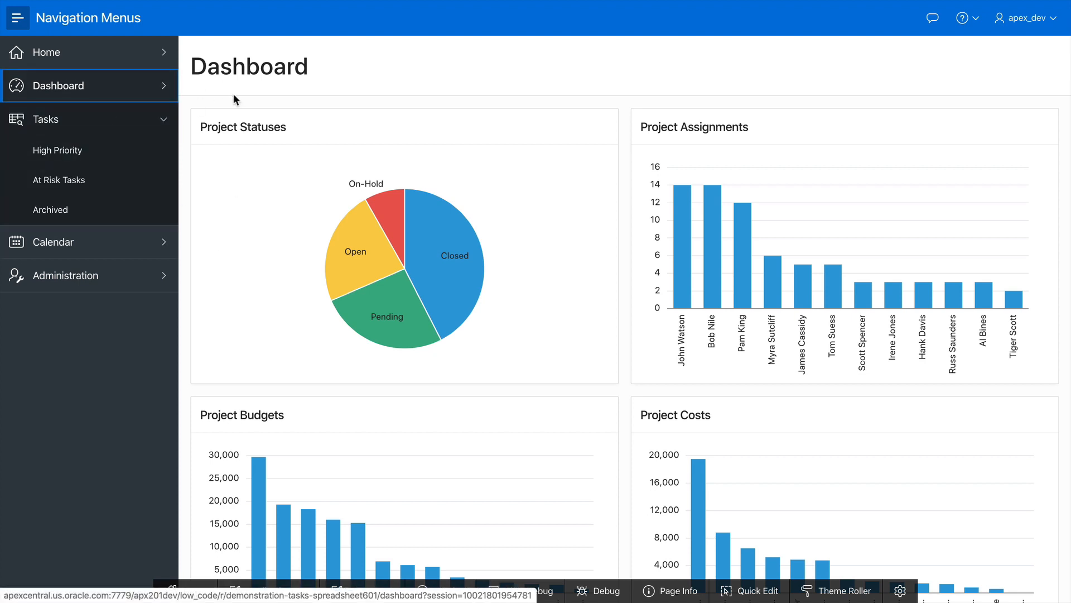
{"action": "mouse_move", "coordinate": [331, 559]}
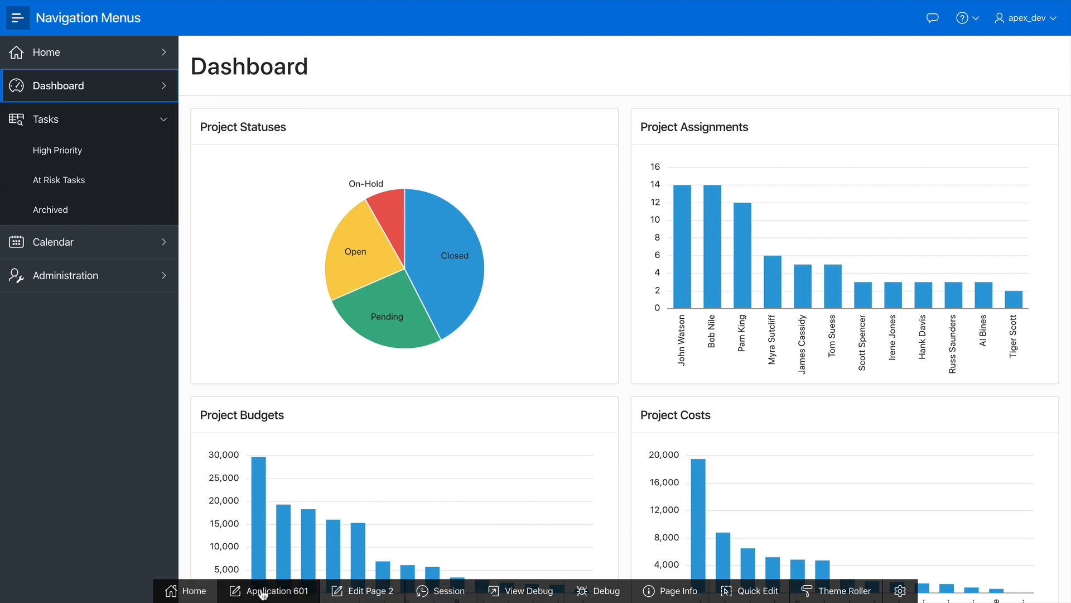
- Reach the User Interface Attributes of application 601 via Shared Components
{"action": "left_click", "coordinate": [267, 590]}
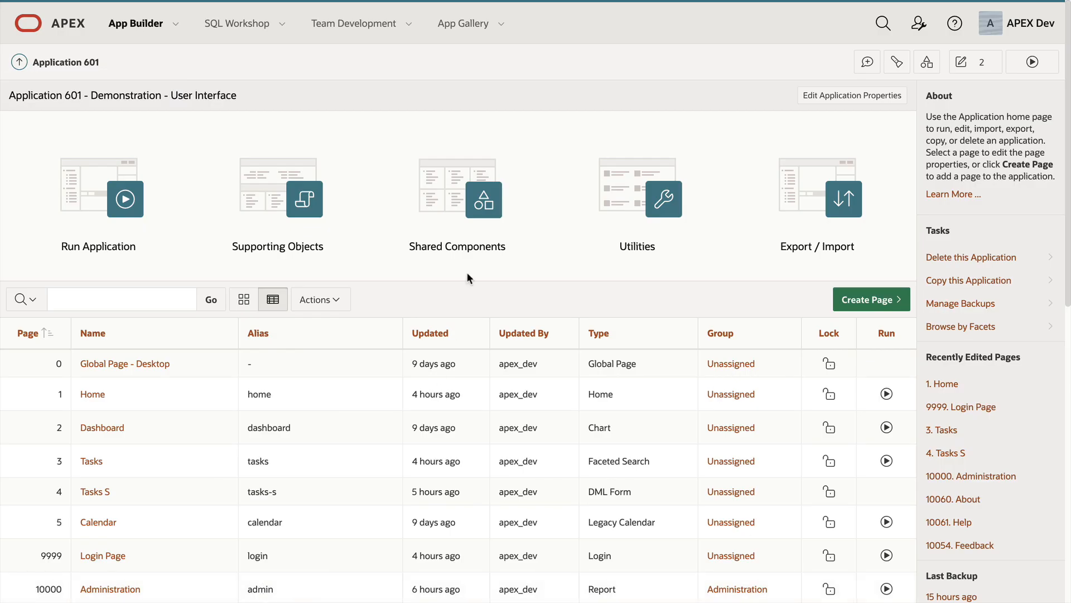
{"action": "left_click", "coordinate": [457, 199]}
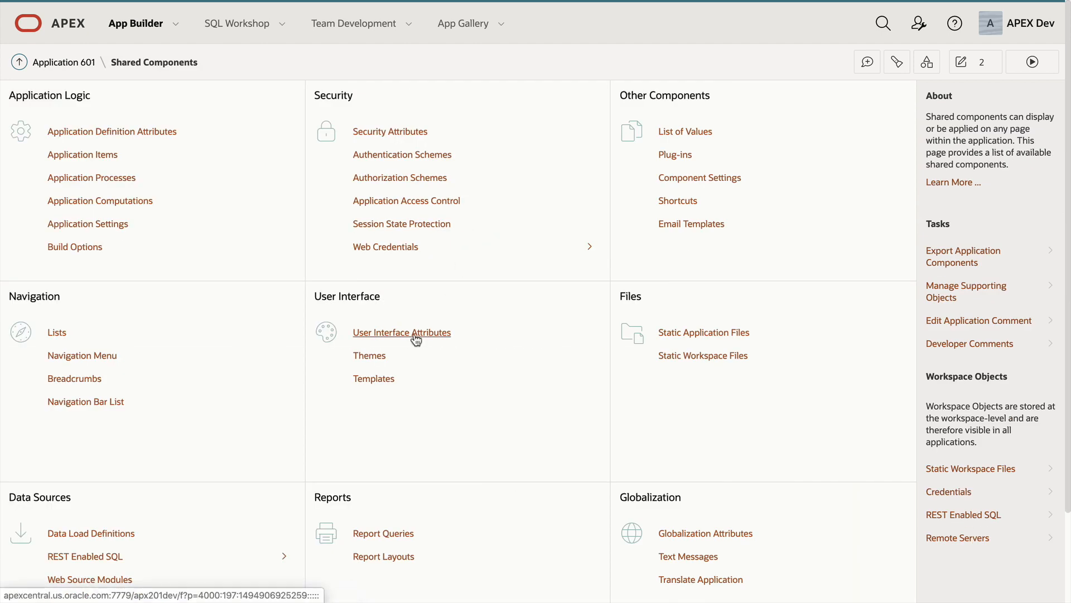
{"action": "left_click", "coordinate": [402, 333]}
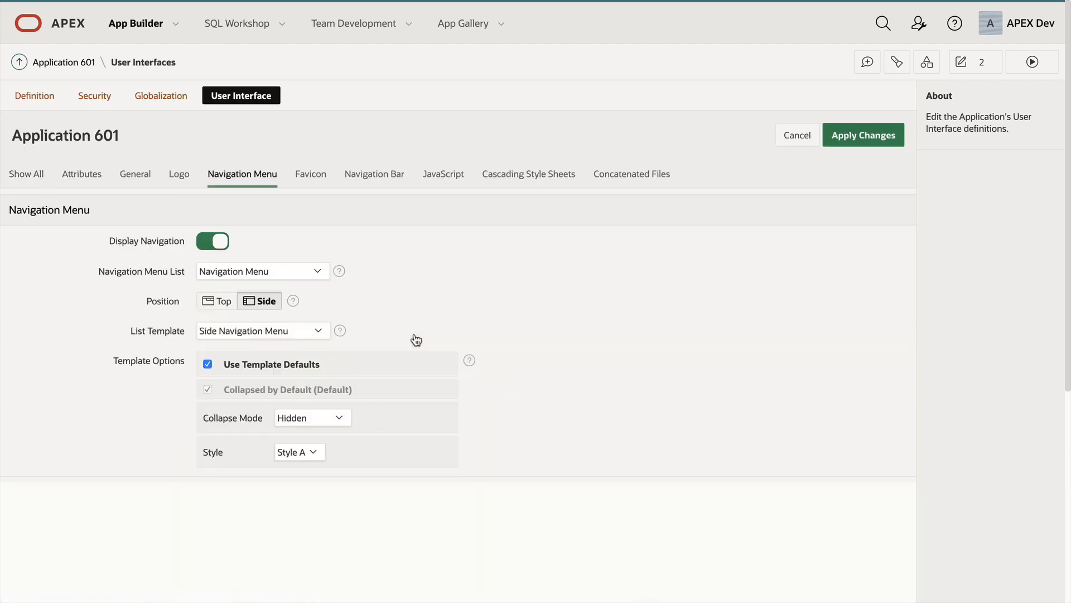
{"action": "mouse_move", "coordinate": [241, 184]}
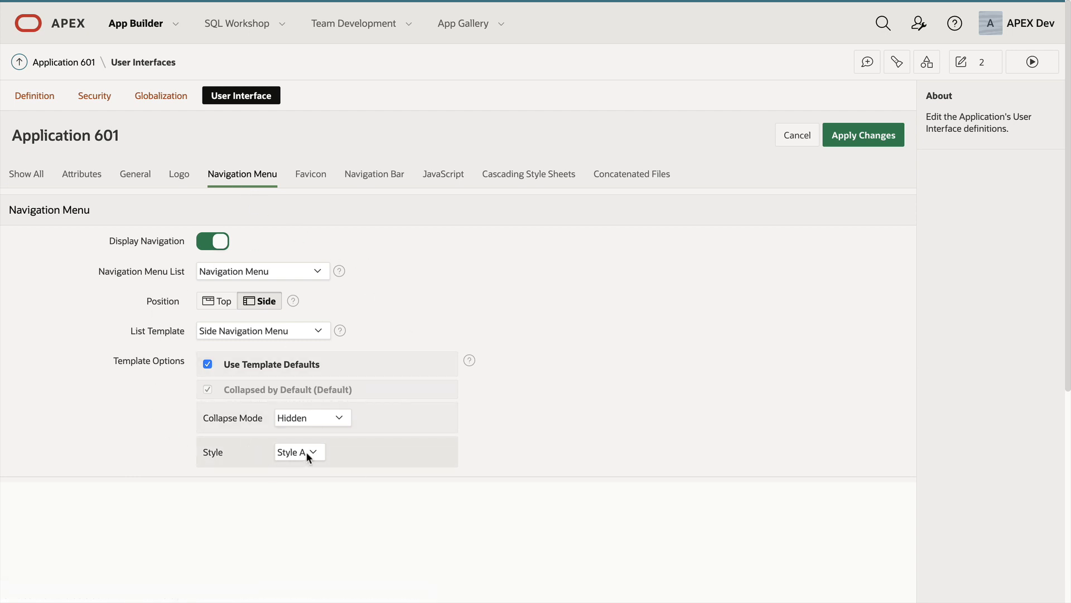
- Set the side navigation menu style to Style B and apply the changes
{"action": "left_click", "coordinate": [299, 452]}
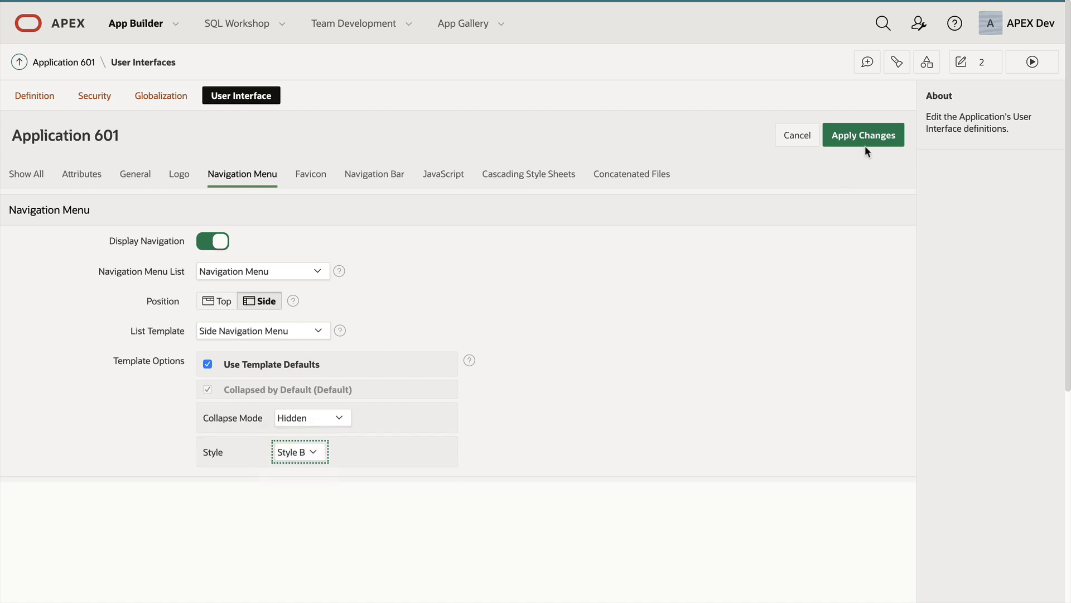
{"action": "left_click", "coordinate": [863, 135]}
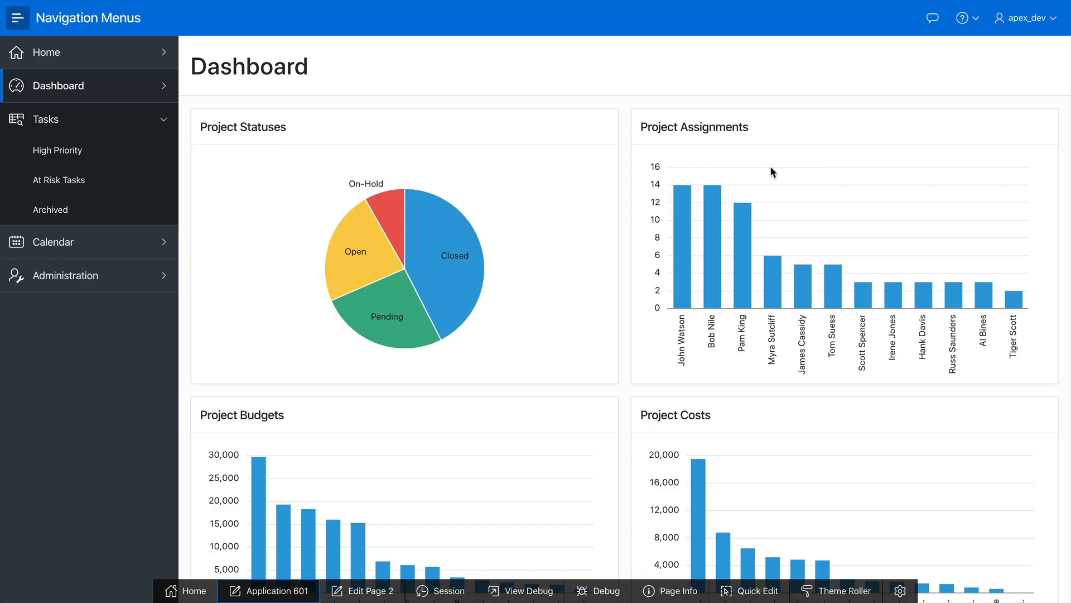
- Reload the Dashboard to see Style B, then return to the navigation menu settings
{"action": "left_click", "coordinate": [61, 86]}
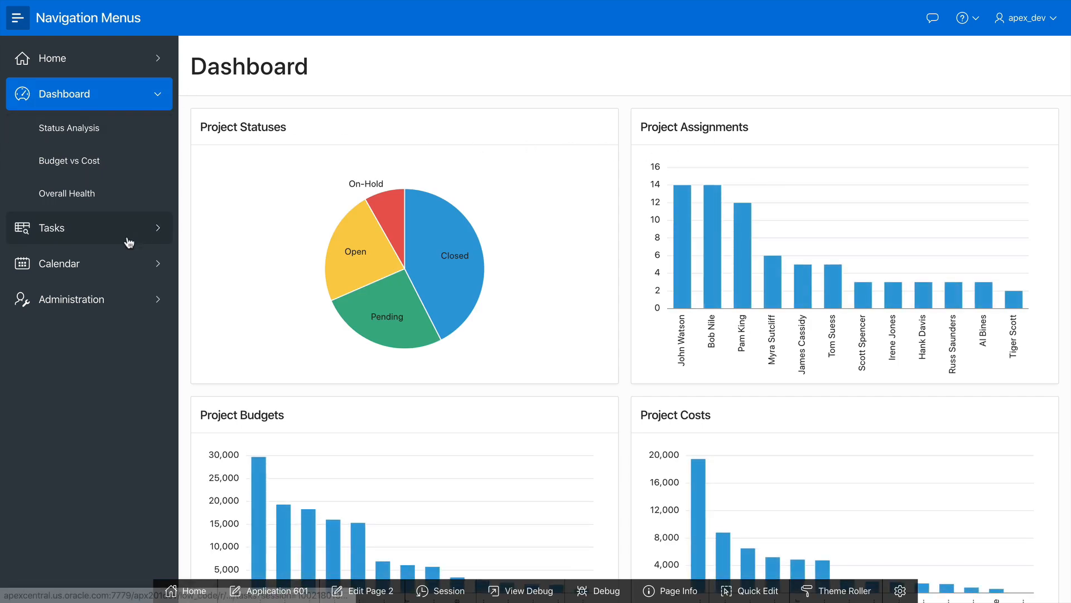
{"action": "left_click", "coordinate": [52, 227]}
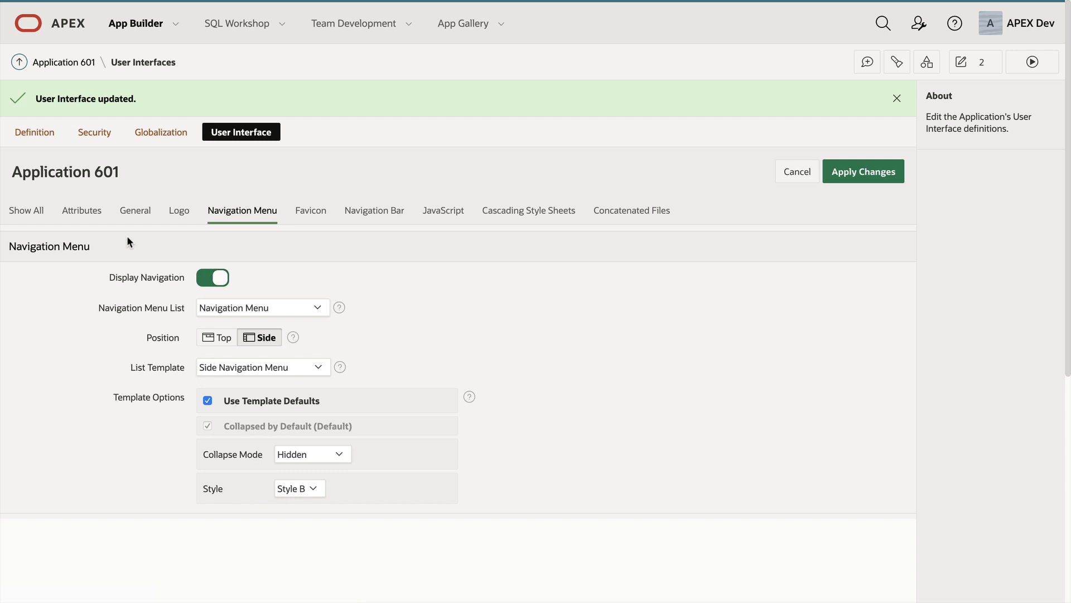
- Set the navigation menu Position to Top and apply the changes
{"action": "left_click", "coordinate": [218, 337]}
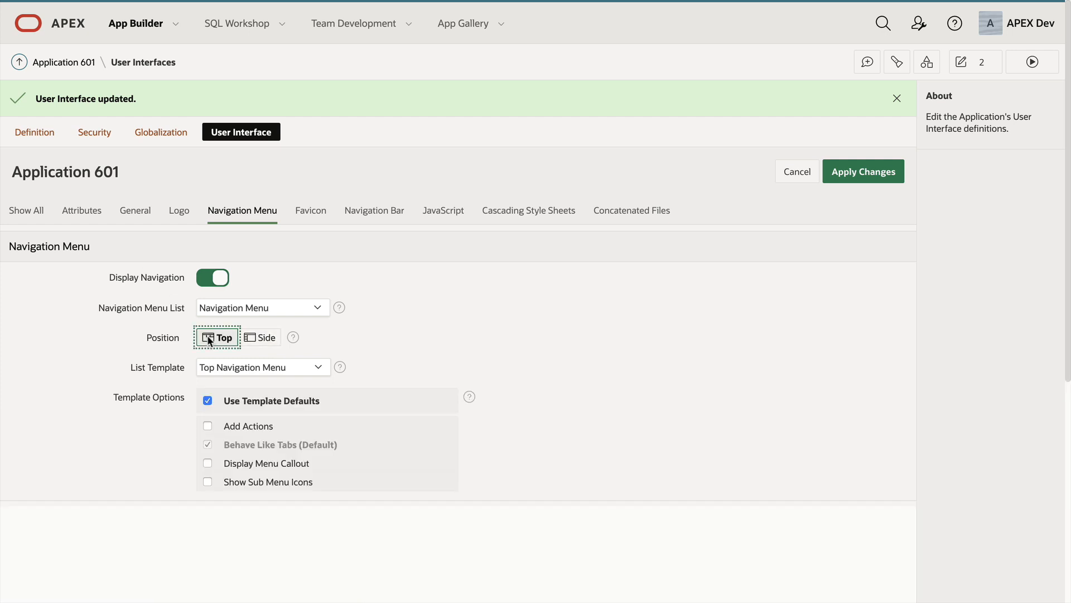
{"action": "mouse_move", "coordinate": [764, 235]}
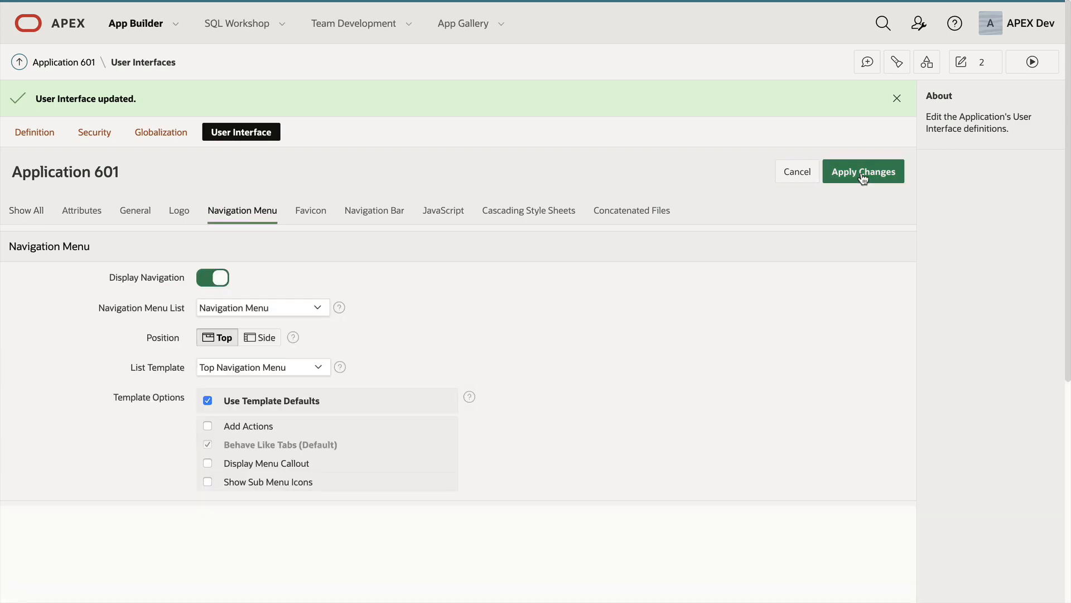
{"action": "left_click", "coordinate": [862, 172]}
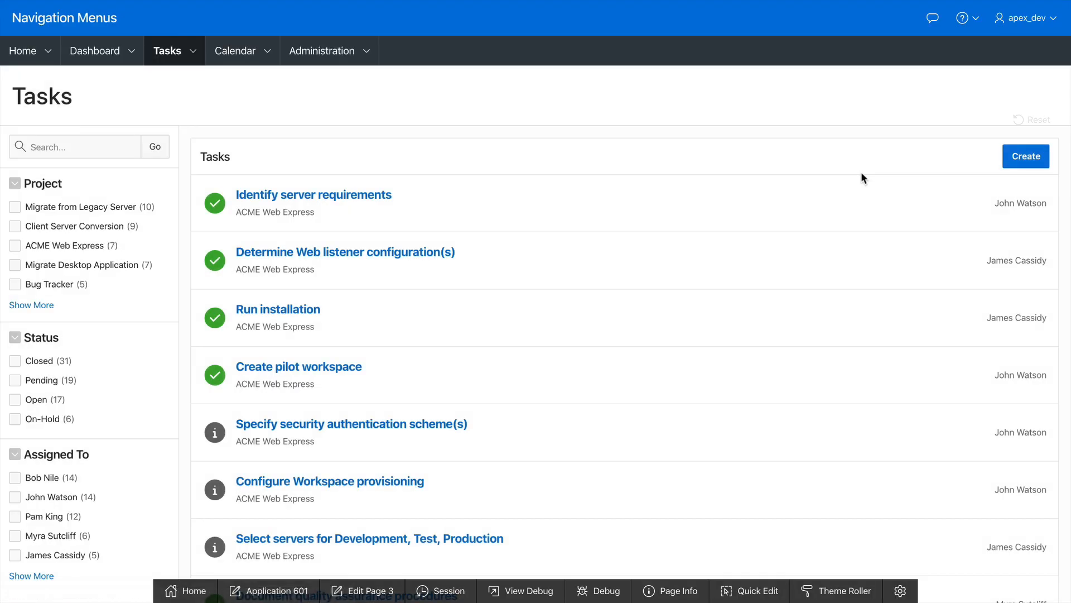
- Check the Dashboard, Calendar and Administration dropdowns in the top bar, then return to the settings
{"action": "left_click", "coordinate": [94, 50]}
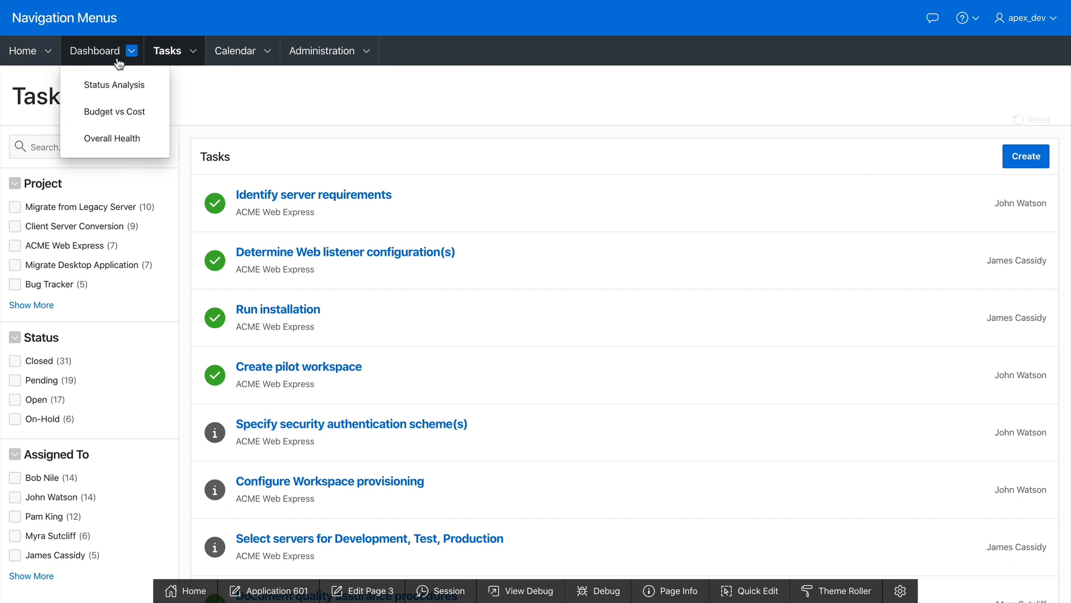
{"action": "left_click", "coordinate": [237, 50]}
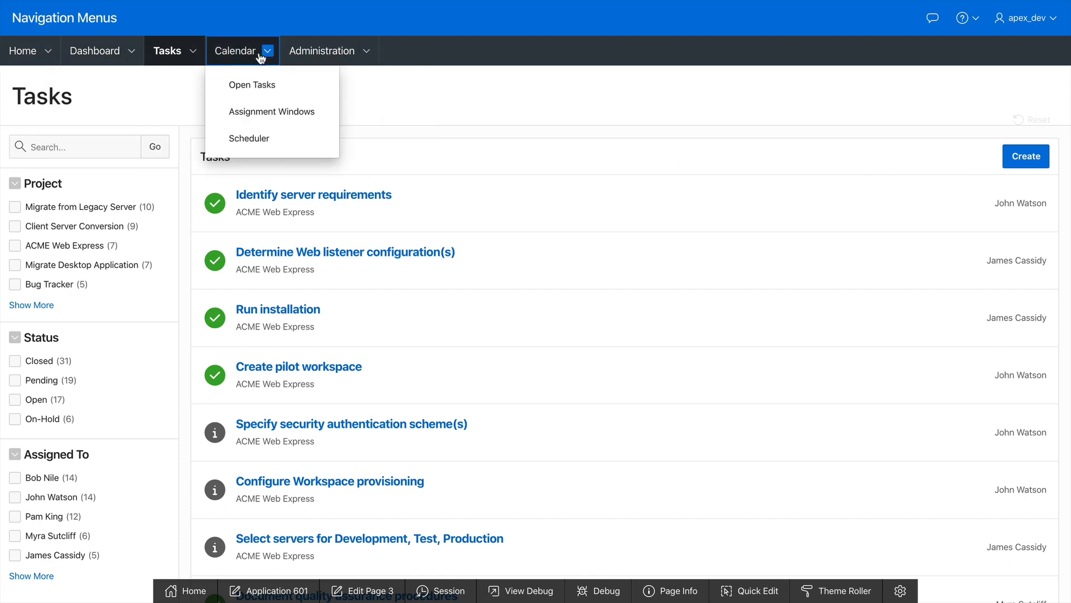
{"action": "left_click", "coordinate": [322, 50]}
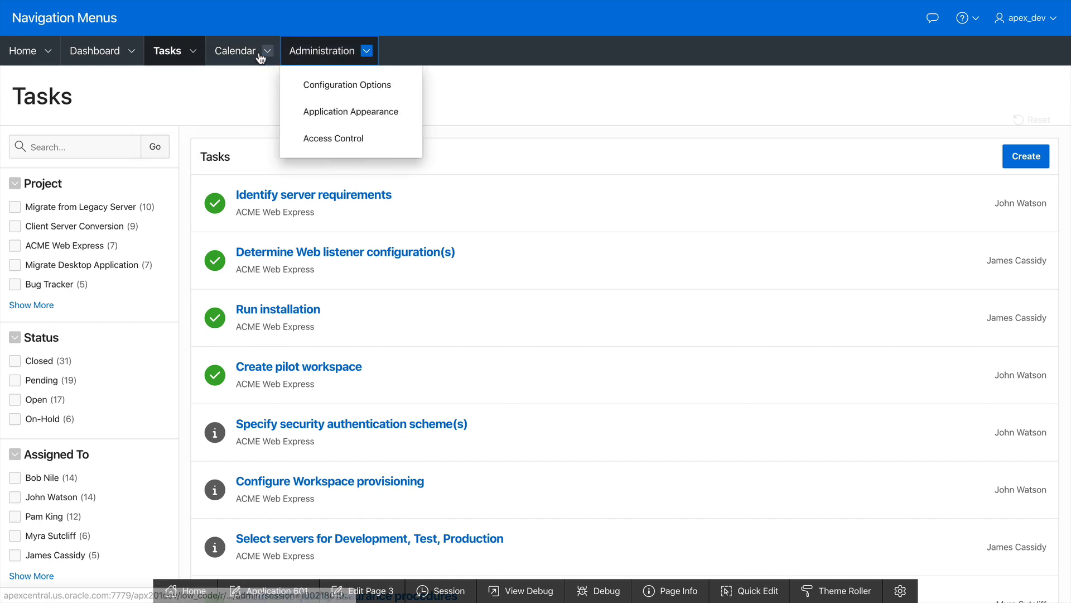
{"action": "left_click", "coordinate": [504, 96]}
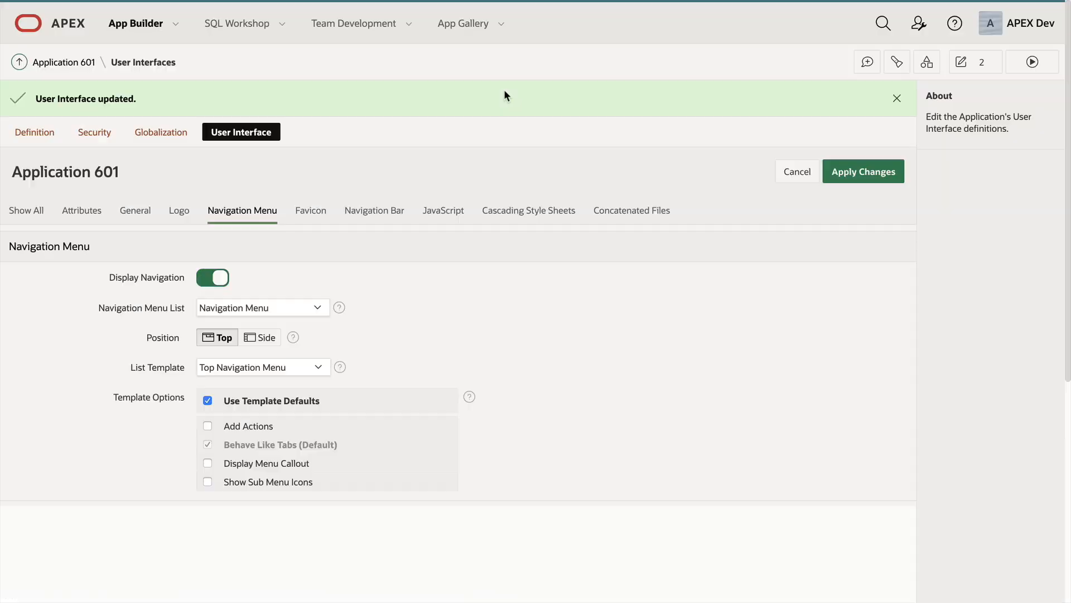
- Choose the top tabs template with labels inline on desktop and hidden on mobile, and apply
{"action": "left_click", "coordinate": [261, 367]}
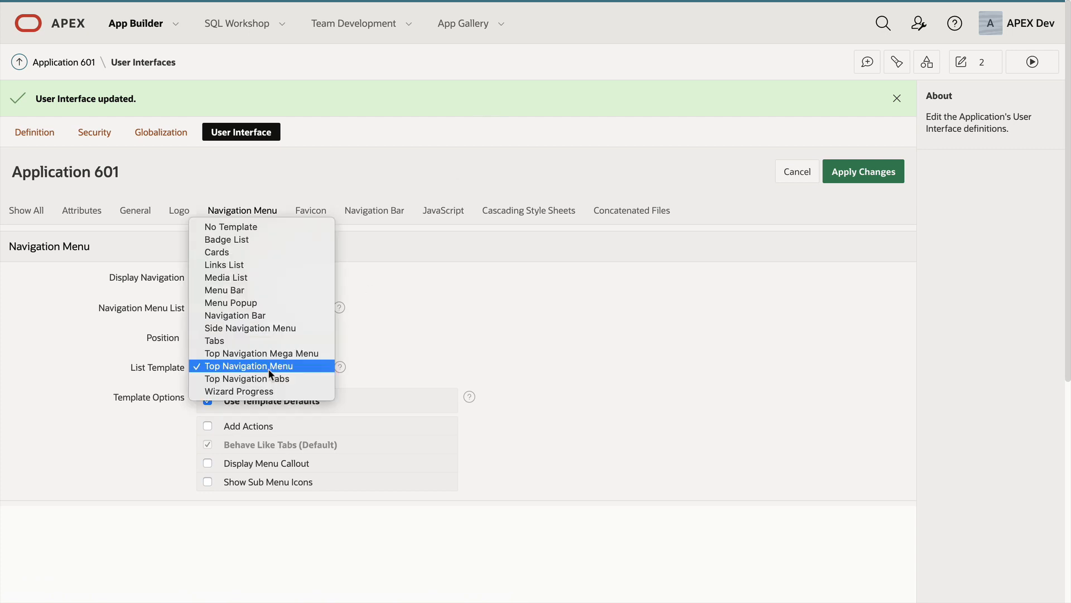
{"action": "left_click", "coordinate": [247, 378]}
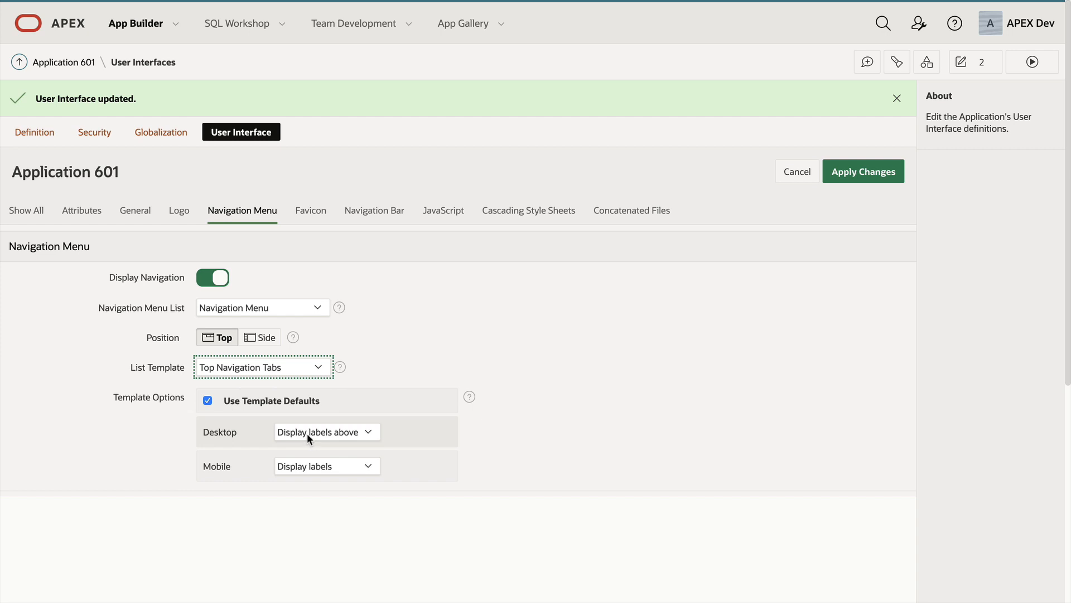
{"action": "left_click", "coordinate": [327, 431]}
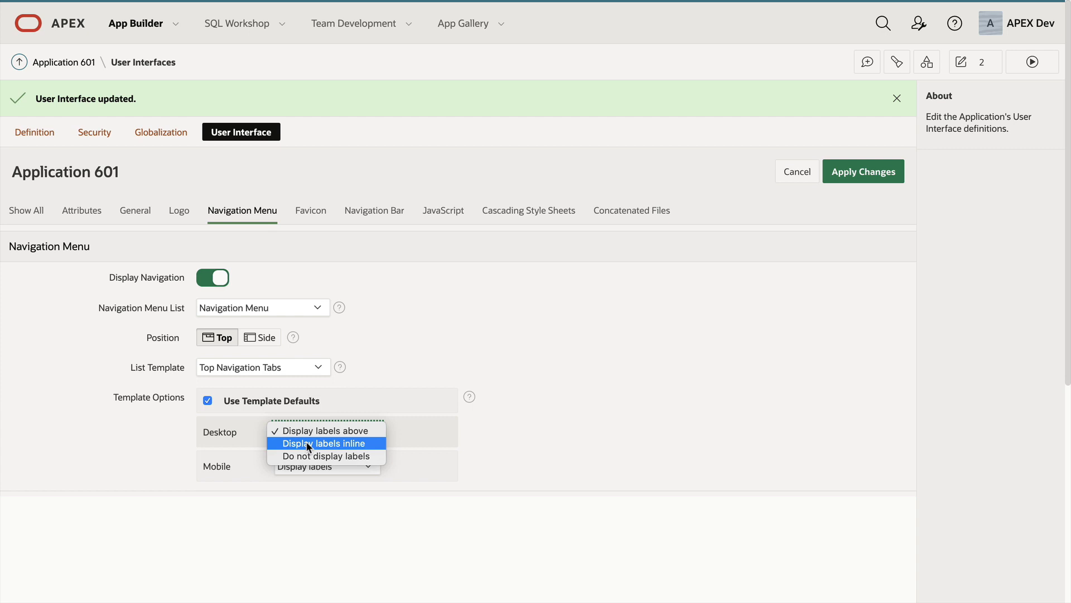
{"action": "left_click", "coordinate": [324, 443]}
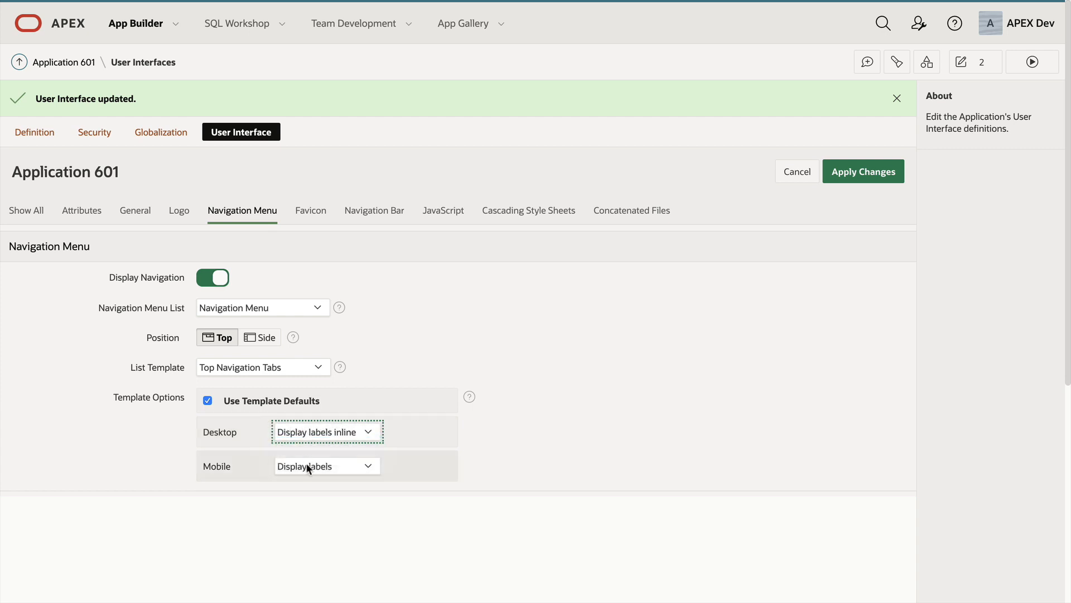
{"action": "left_click", "coordinate": [327, 465]}
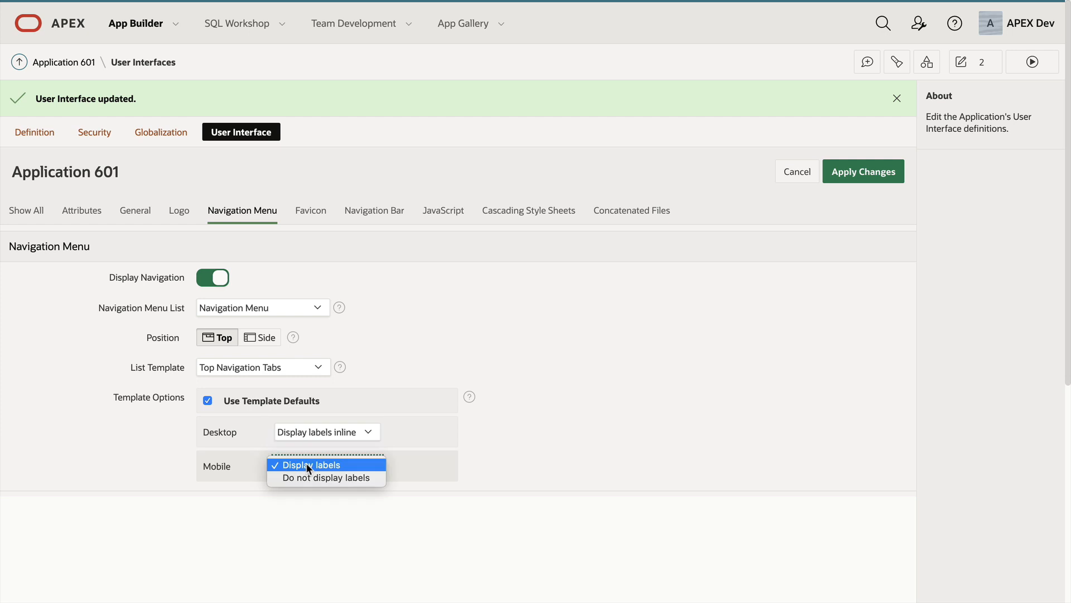
{"action": "mouse_move", "coordinate": [308, 477]}
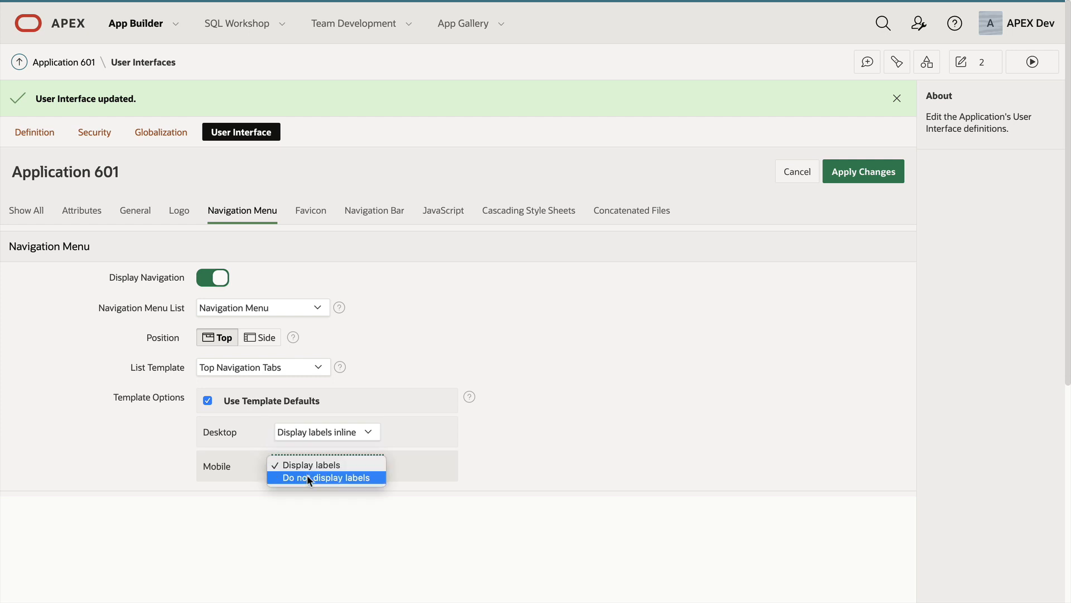
{"action": "left_click", "coordinate": [325, 476]}
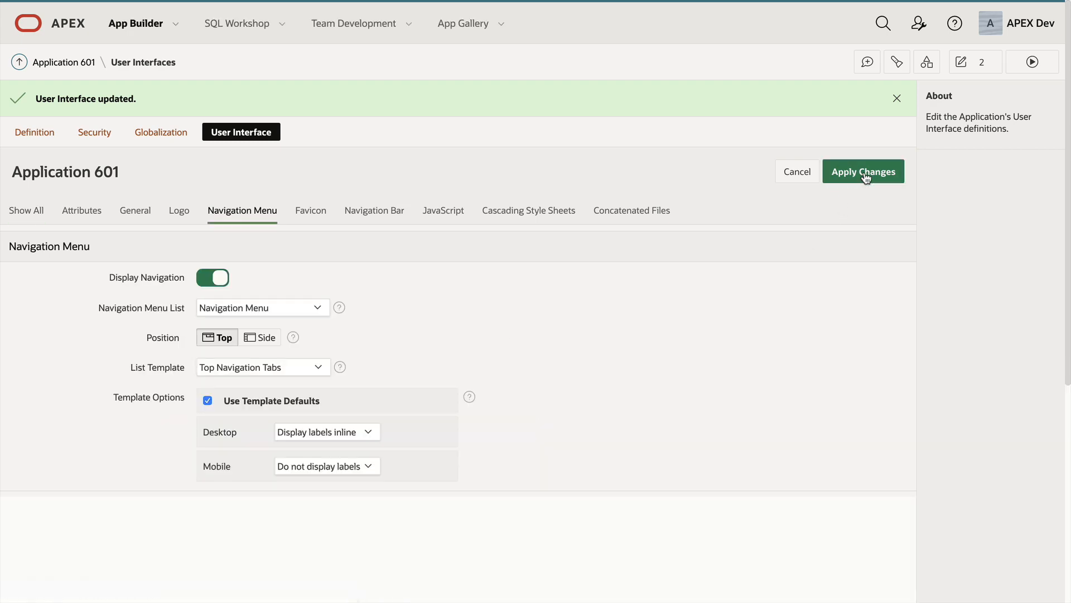
{"action": "left_click", "coordinate": [863, 172]}
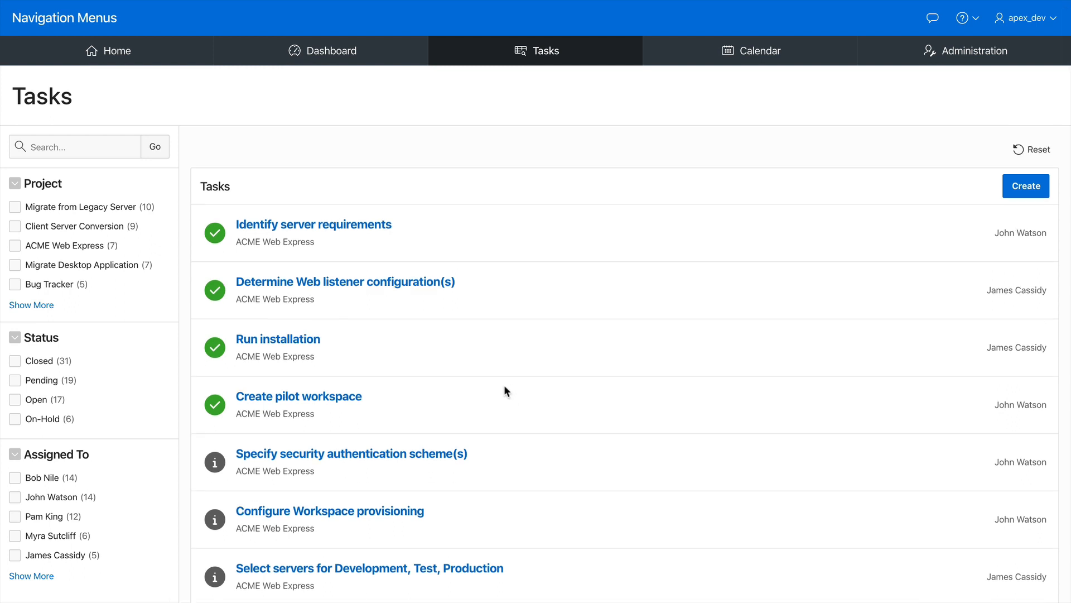
{"action": "mouse_move", "coordinate": [383, 138]}
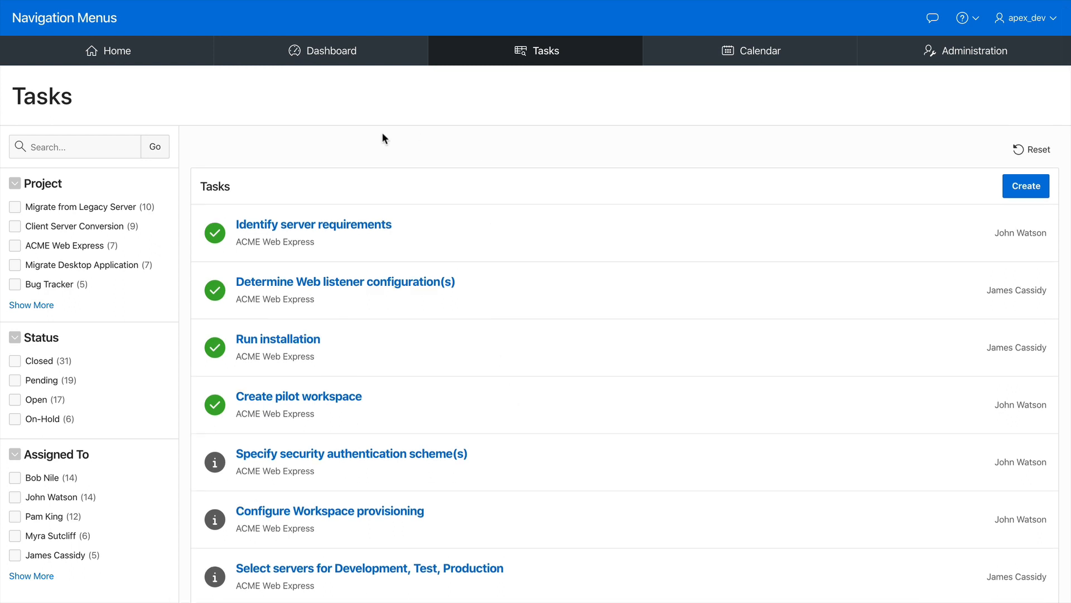
{"action": "mouse_move", "coordinate": [504, 102]}
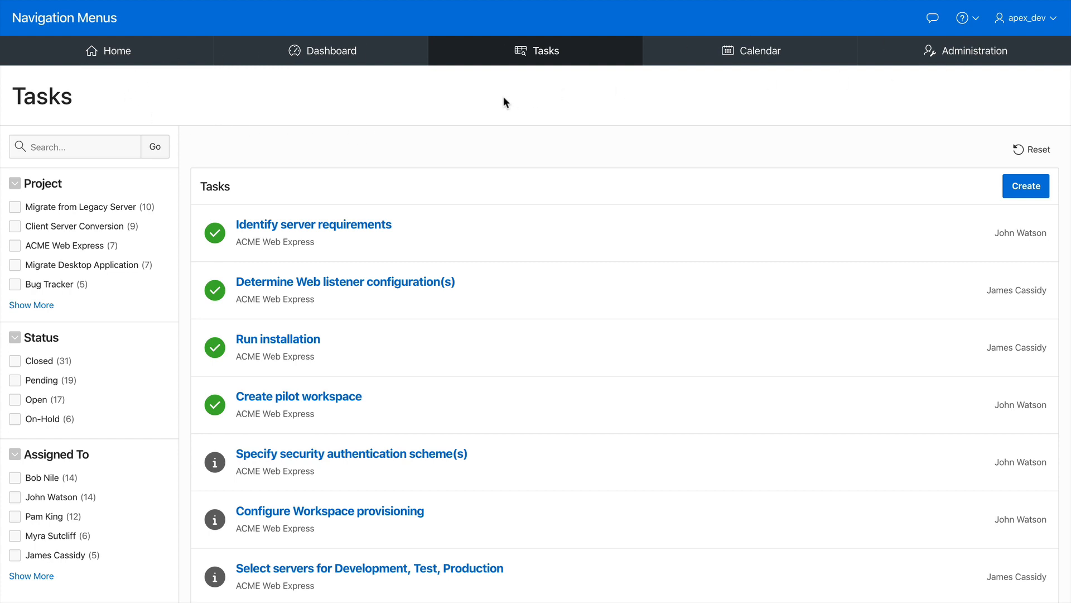
{"action": "mouse_move", "coordinate": [533, 114]}
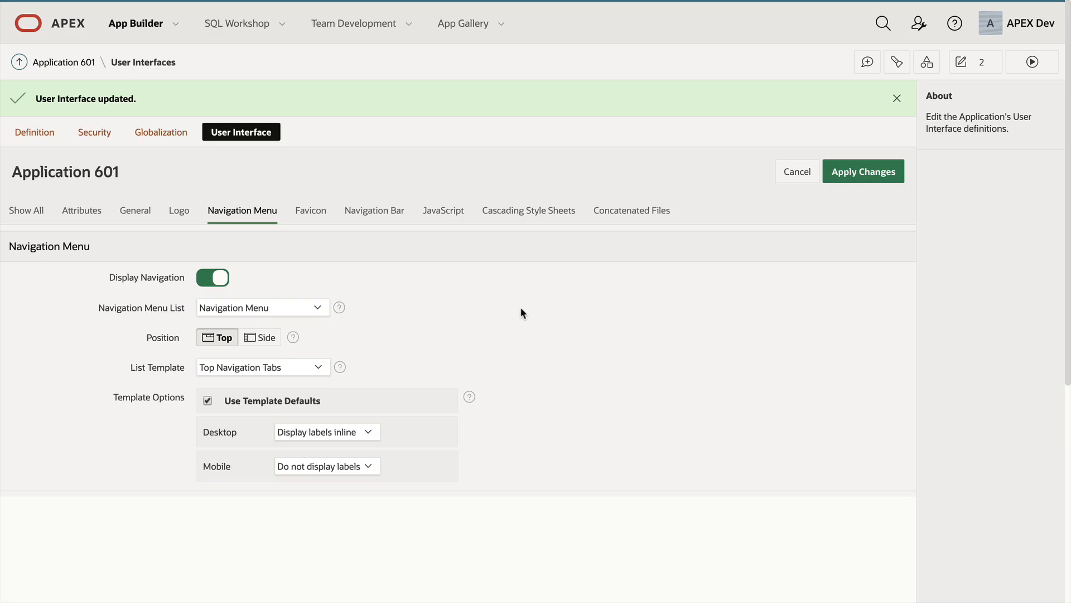
- Set List Template to Top Navigation Mega Menu with the Full Width option ticked
{"action": "left_click", "coordinate": [262, 367]}
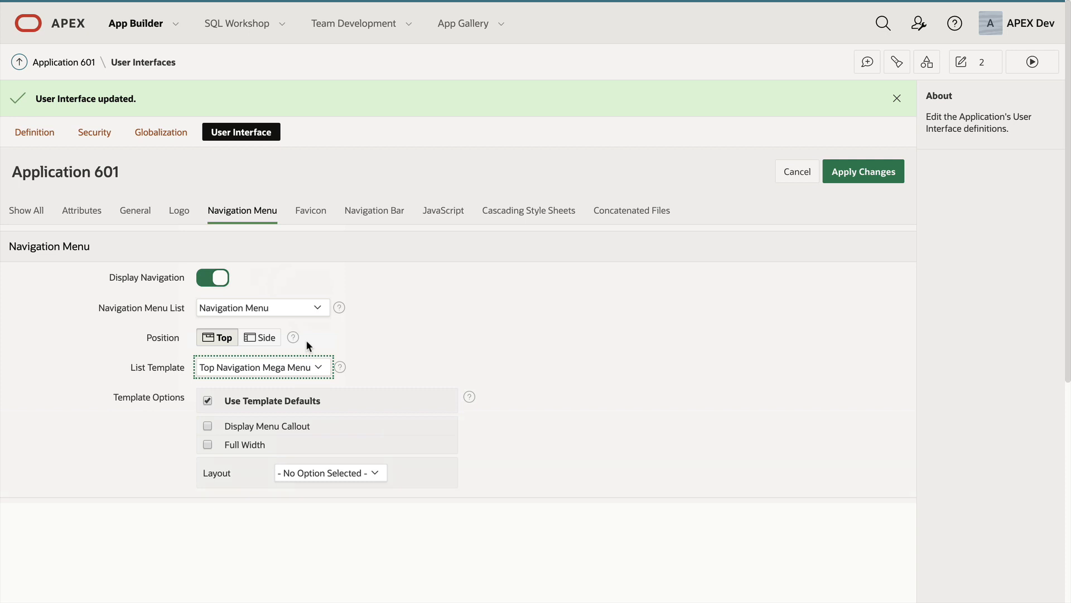
{"action": "left_click", "coordinate": [208, 445]}
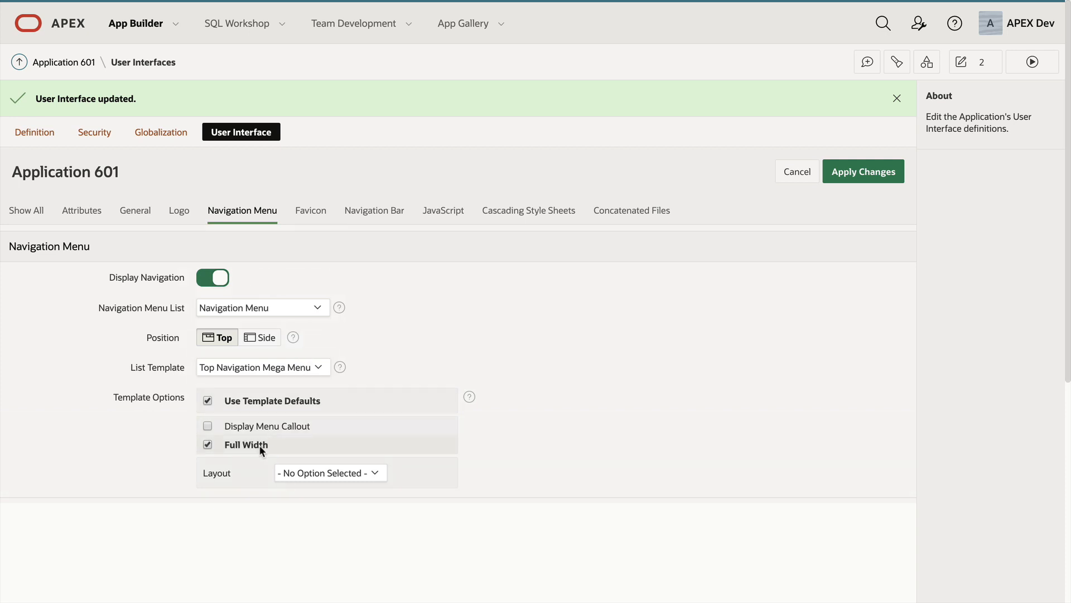
{"action": "left_click", "coordinate": [331, 472]}
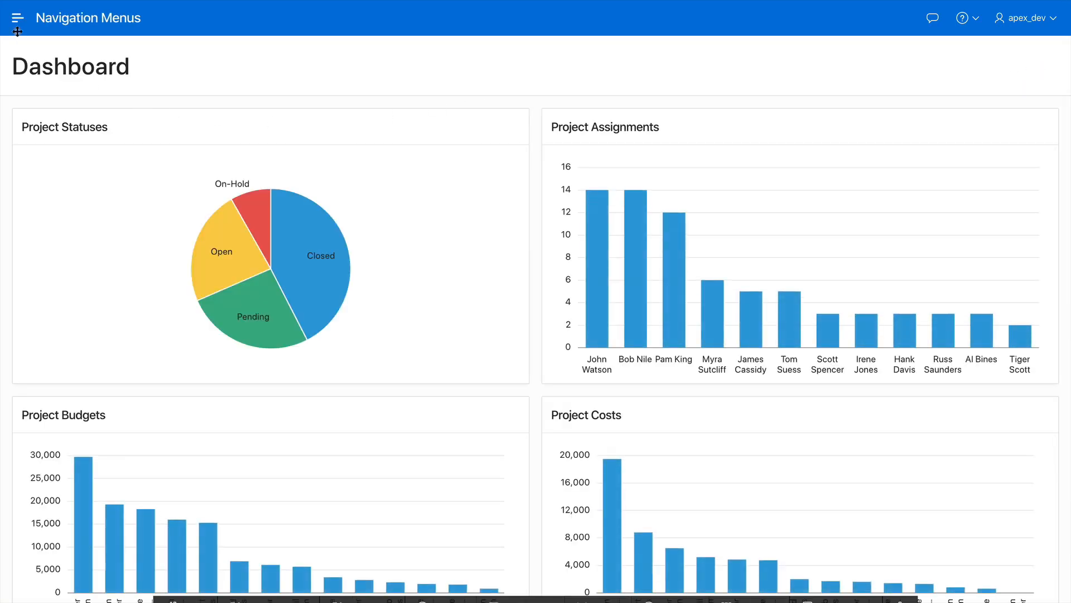
- Show the full-width mega menu in the running app from the hamburger icon
{"action": "left_click", "coordinate": [16, 18]}
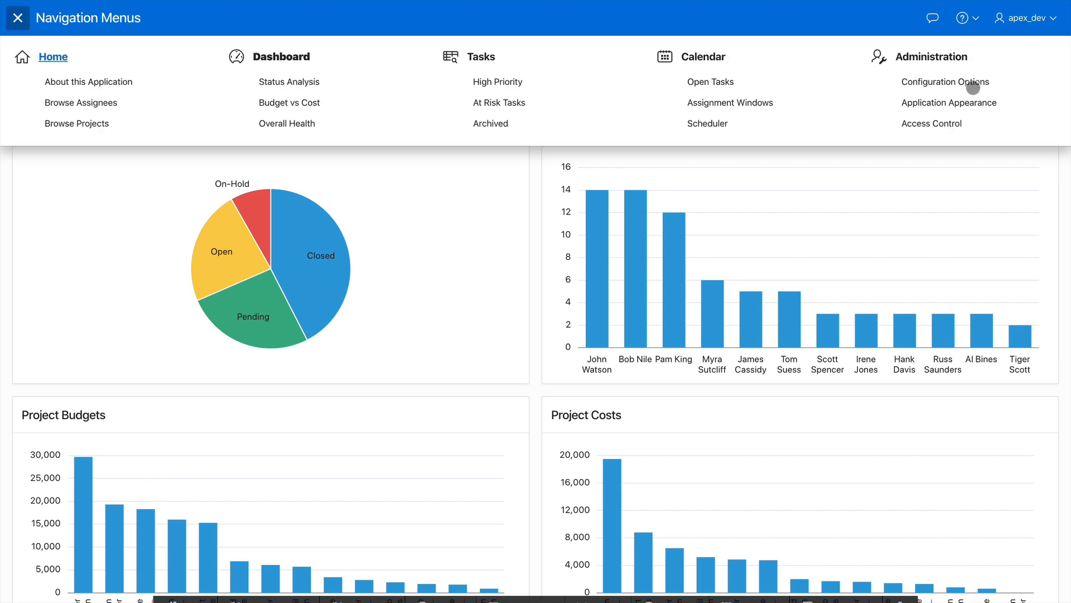
{"action": "mouse_move", "coordinate": [80, 103]}
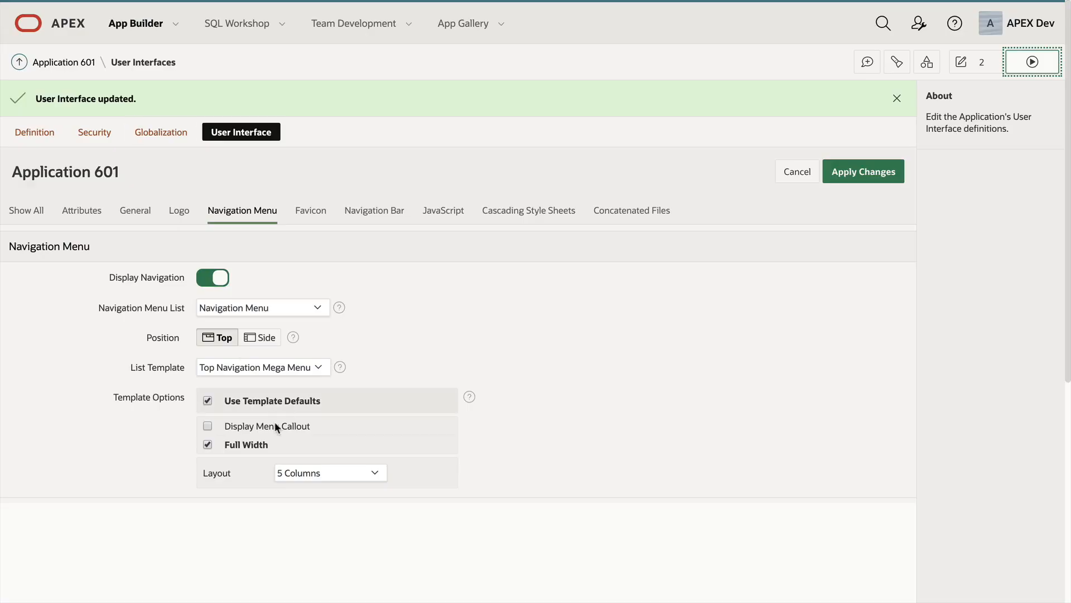
- Enable Display Menu Callout, set Layout to Stacked and apply the mega menu changes
{"action": "left_click", "coordinate": [207, 444]}
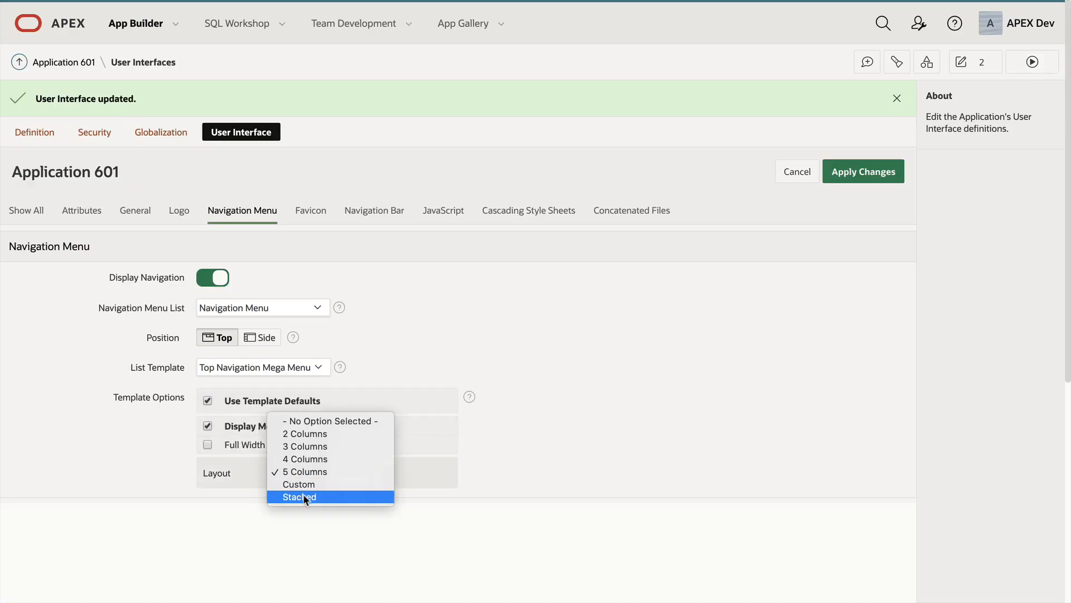
{"action": "left_click", "coordinate": [298, 496]}
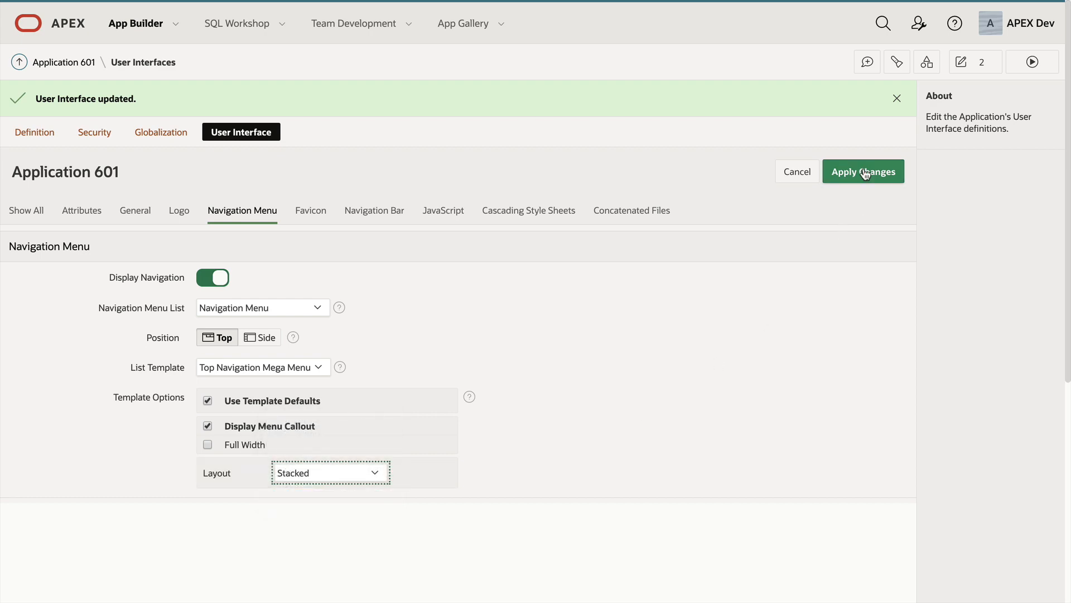
{"action": "left_click", "coordinate": [862, 172]}
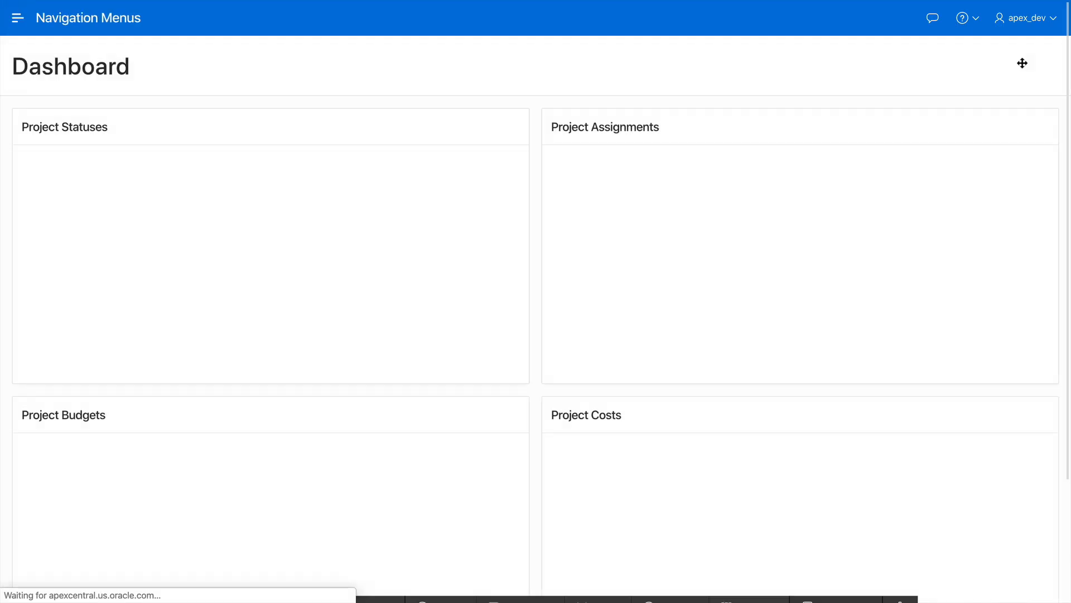
- Show the stacked mega menu callout in the running app, scroll through it and close it
{"action": "left_click", "coordinate": [17, 18]}
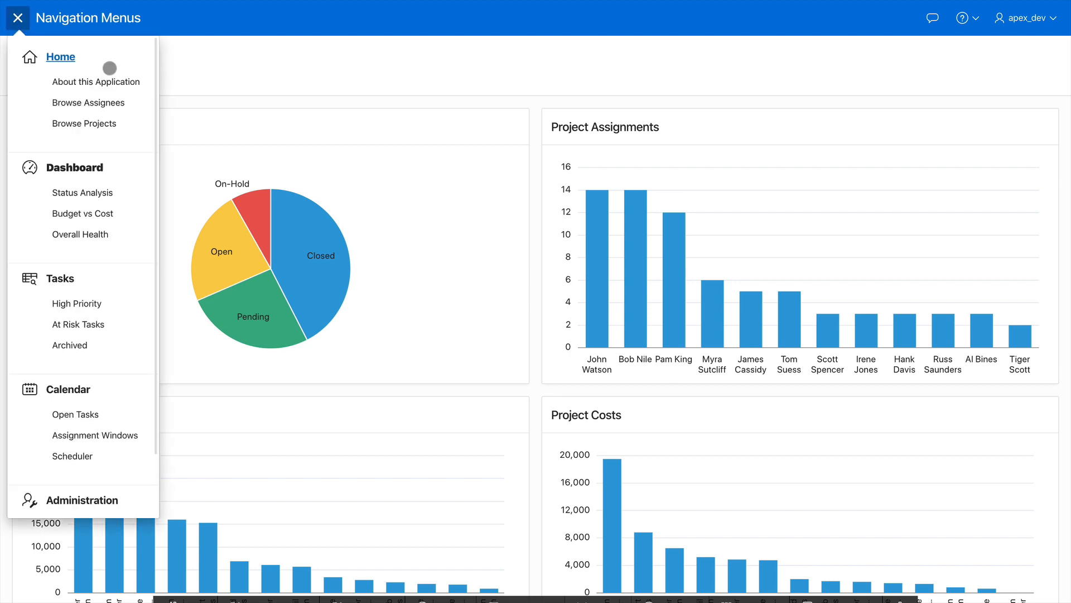
{"action": "scroll", "scroll_direction": "down", "scroll_amount": 3}
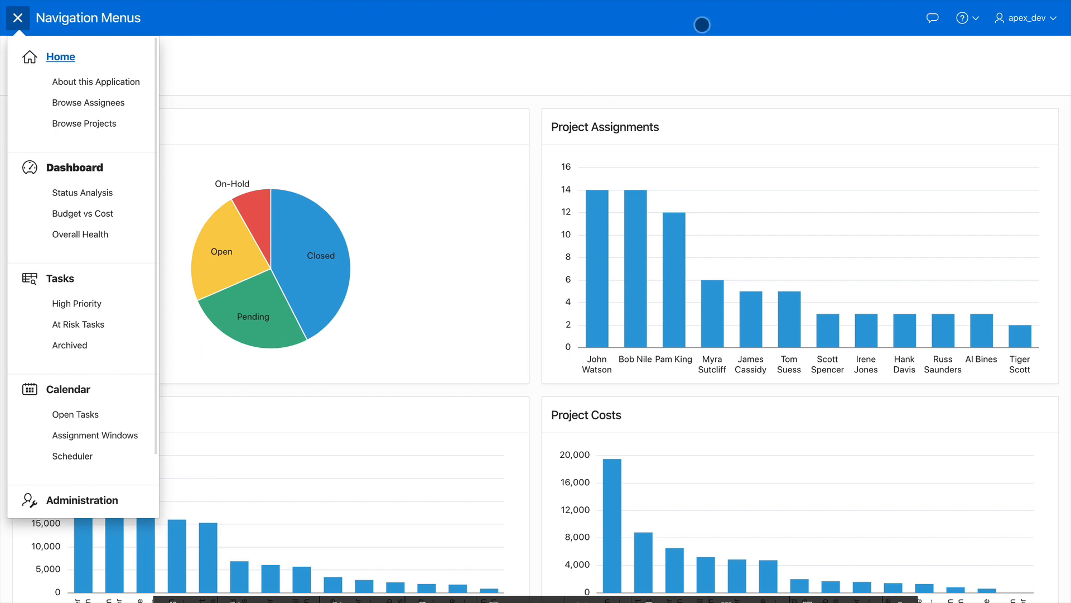
{"action": "left_click", "coordinate": [17, 17]}
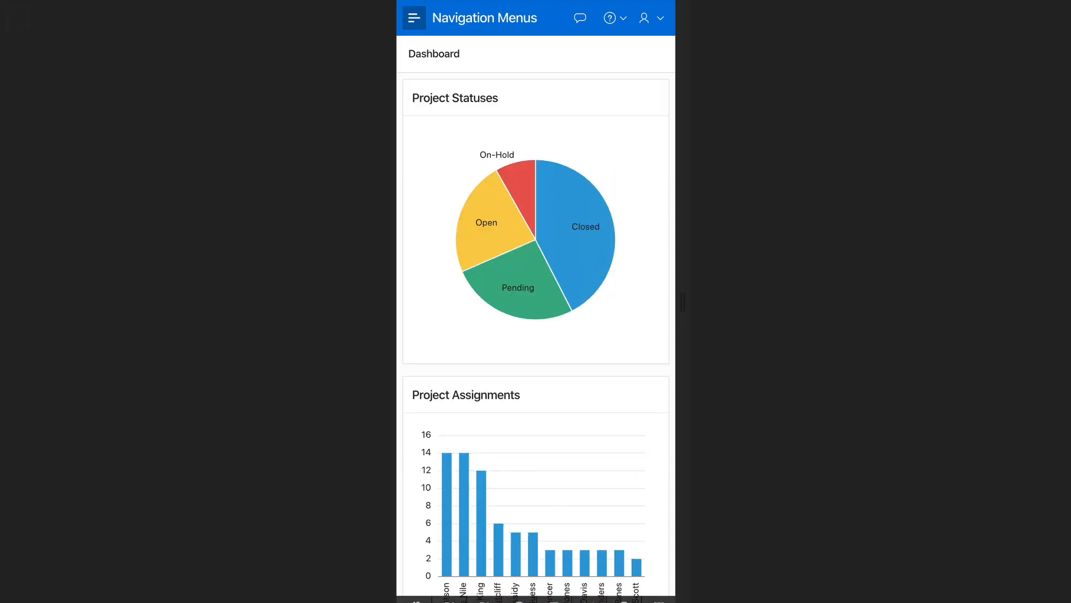
{"action": "left_click", "coordinate": [413, 17]}
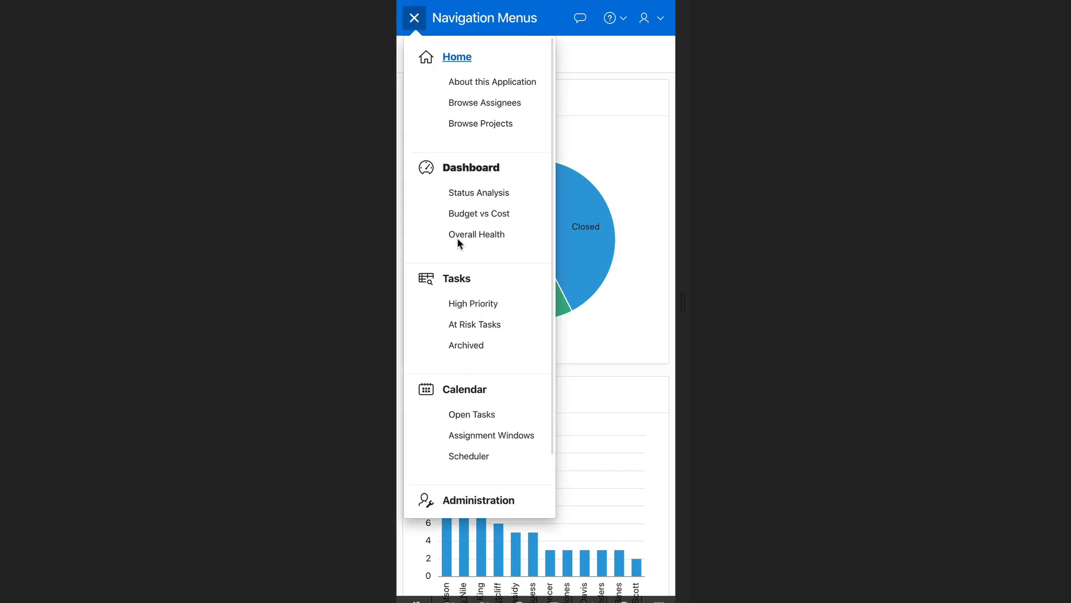
{"action": "left_click", "coordinate": [414, 18]}
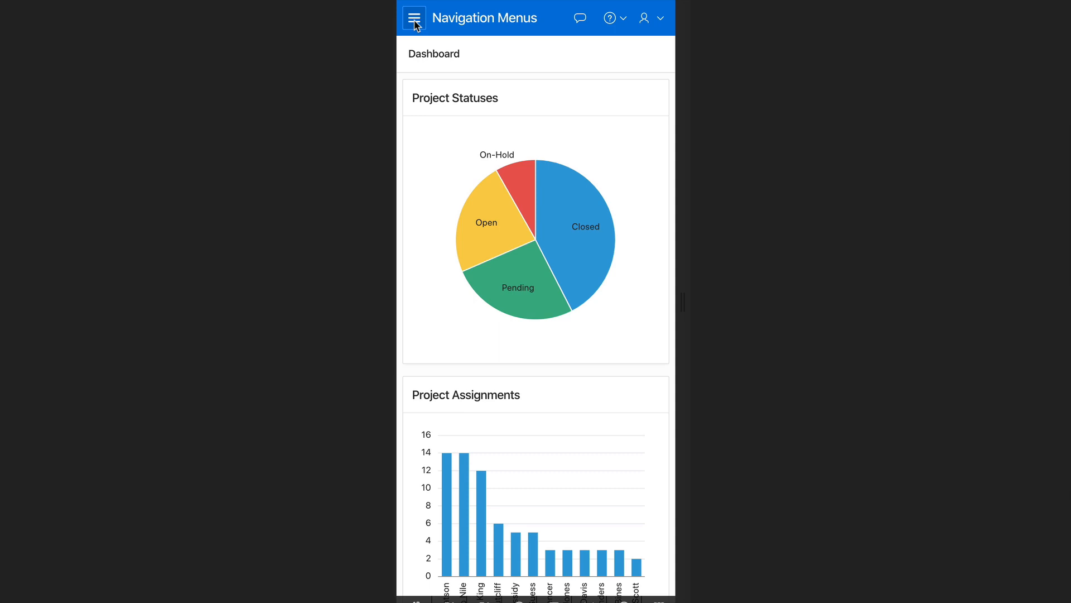